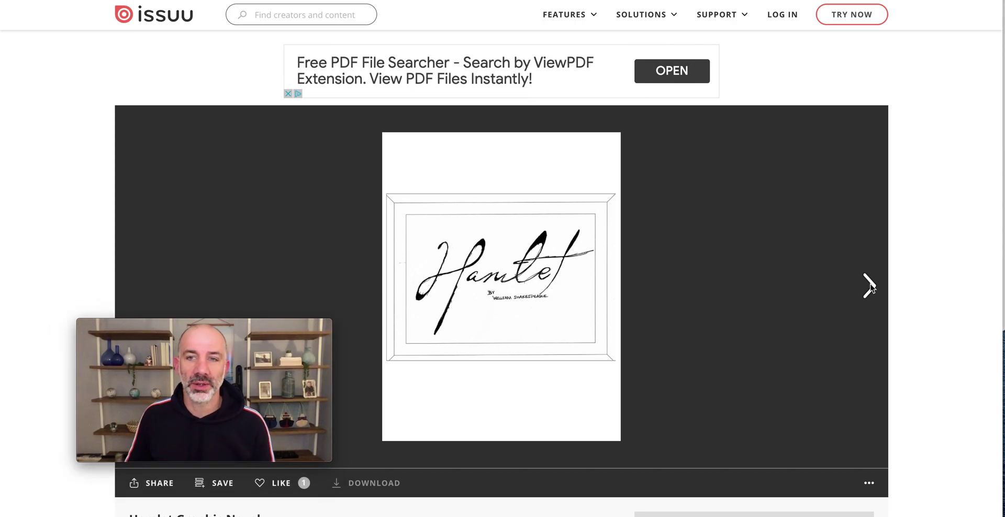
Step: Turn the flip-book forward seven pages, from the Hamlet cover to the Act 2 summary
left_click(869, 285)
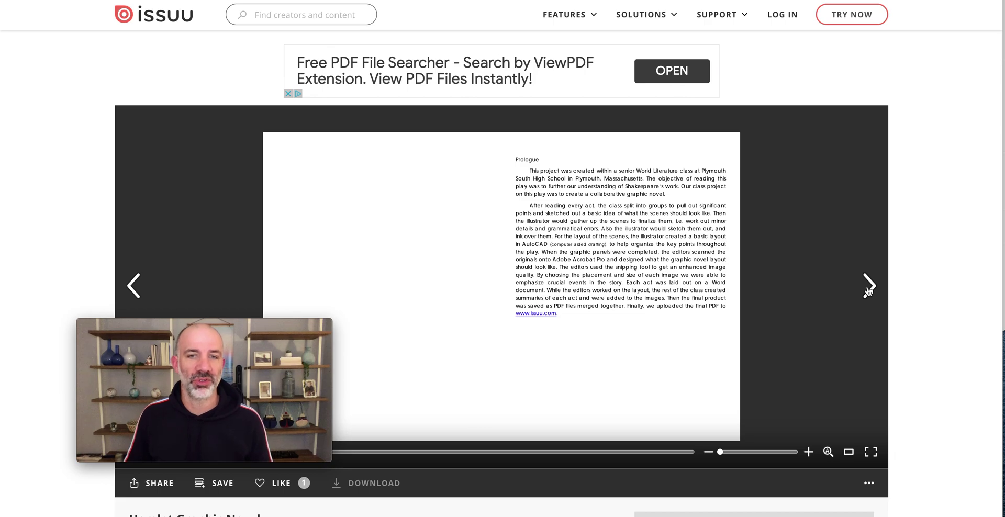
left_click(869, 284)
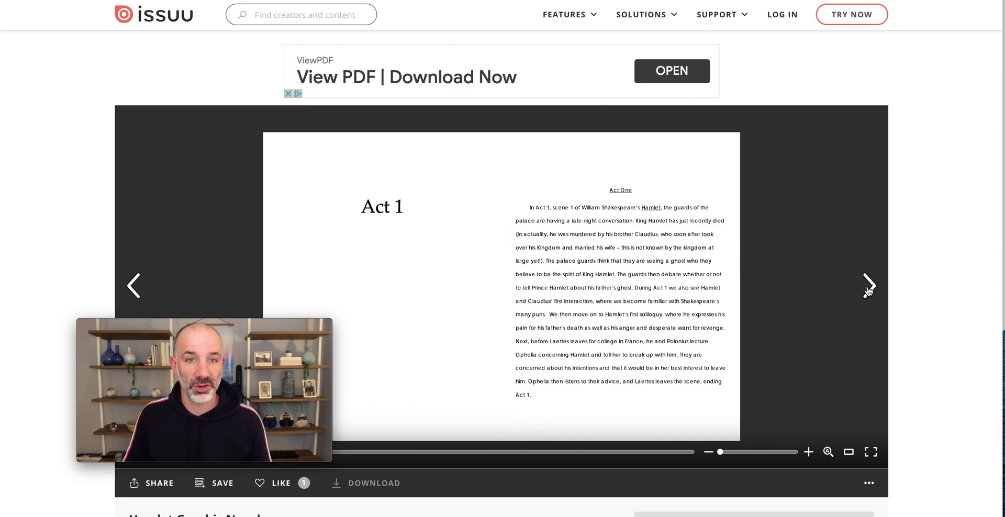
left_click(869, 286)
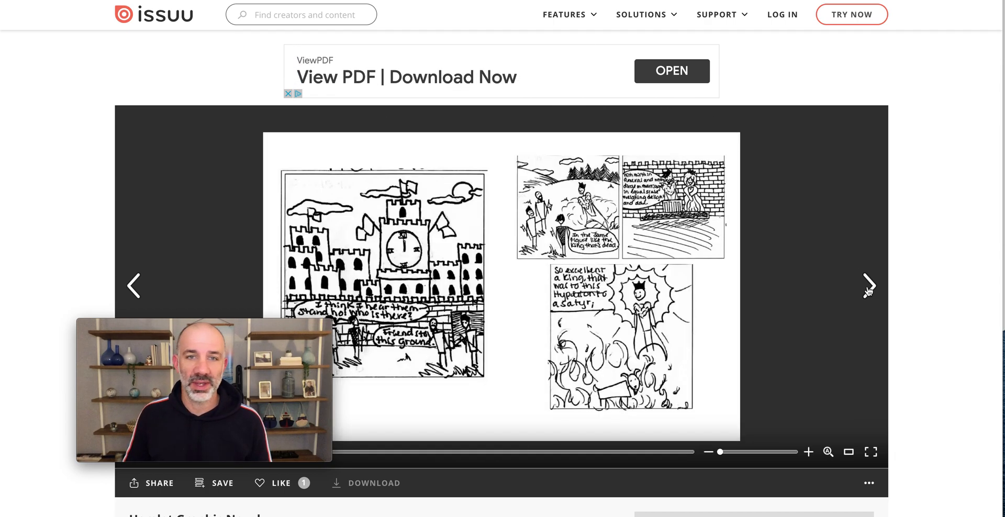
mouse_move(867, 286)
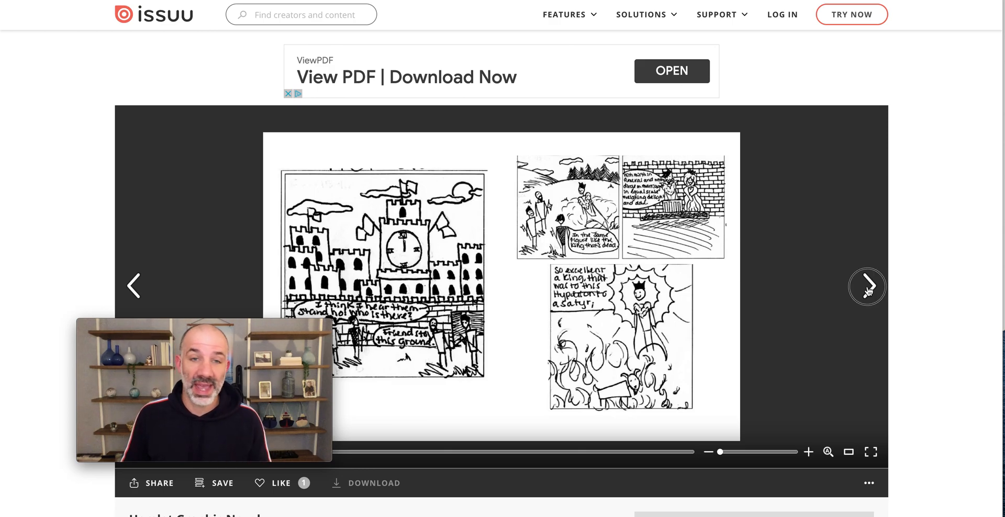
left_click(867, 286)
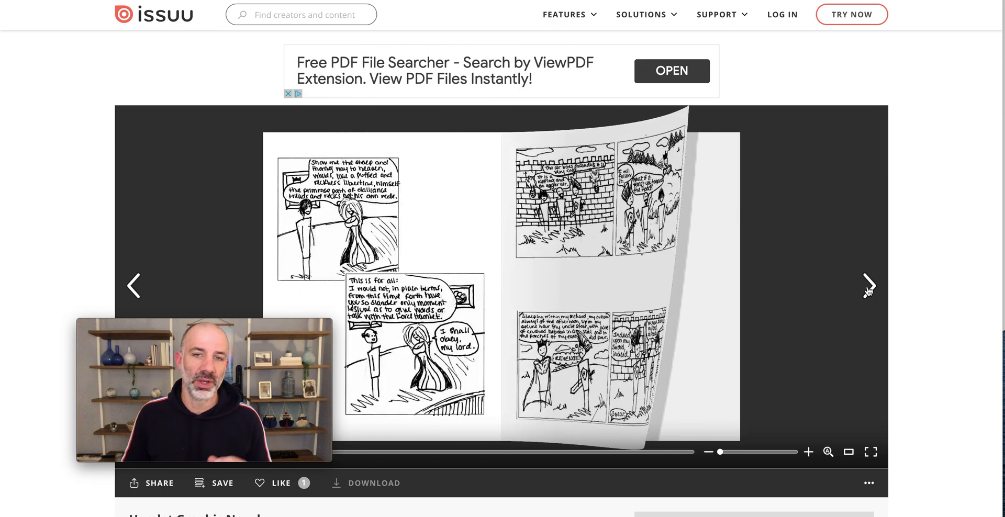
left_click(869, 285)
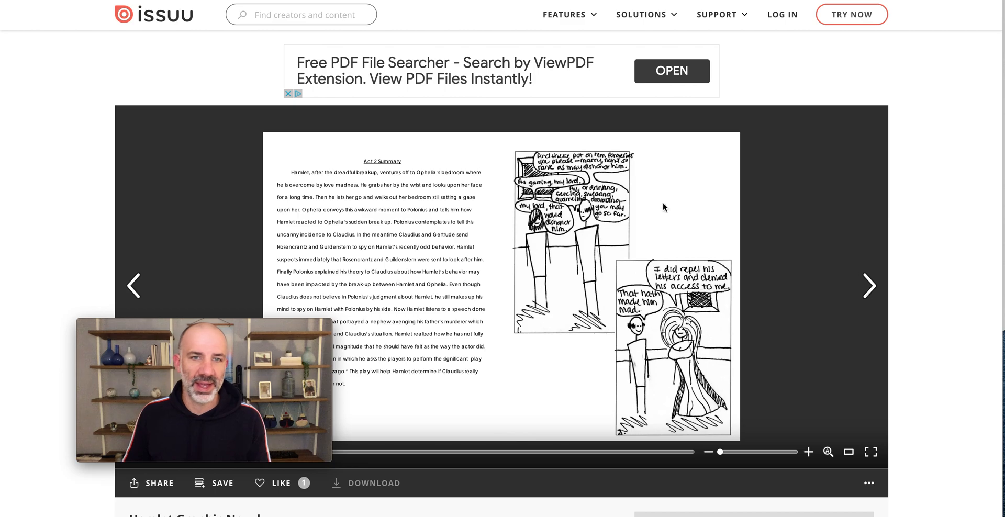
left_click(869, 286)
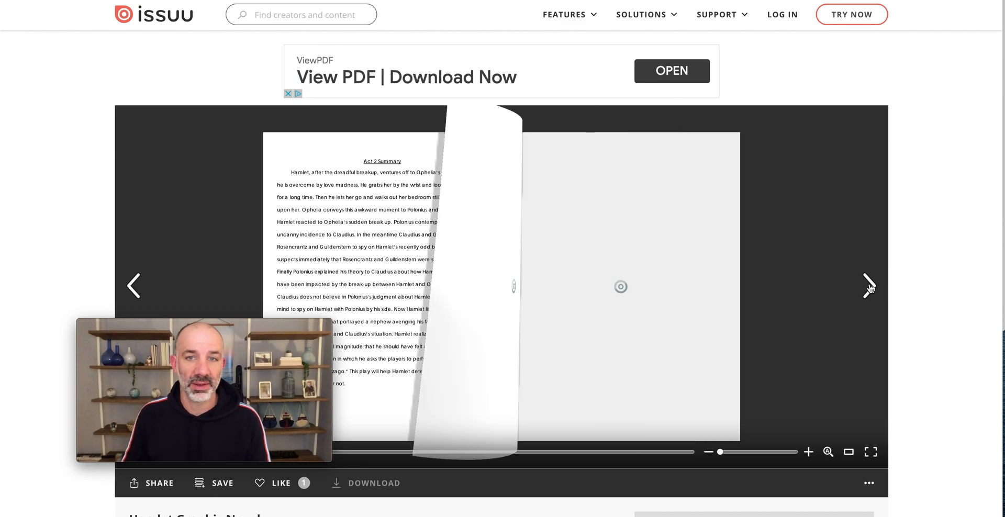
left_click(869, 286)
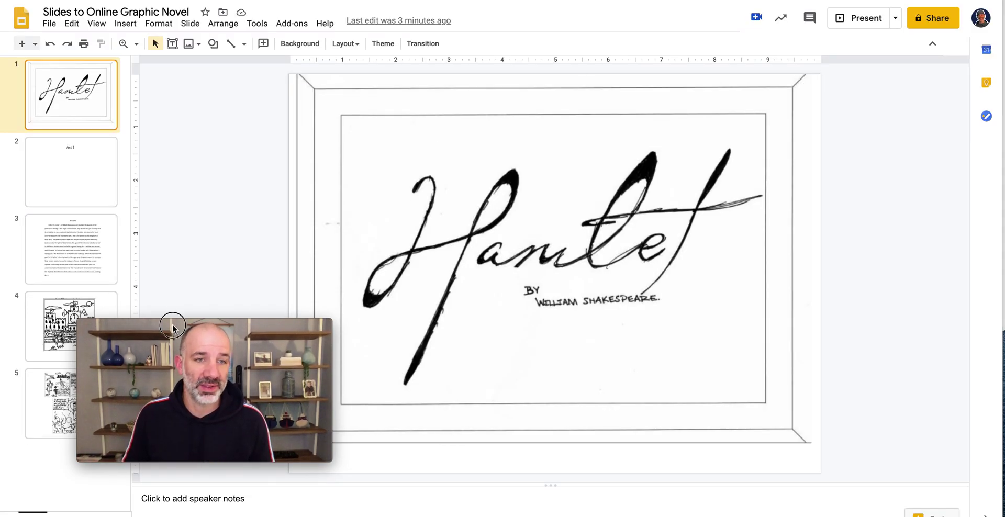
Step: Show the Insert > Image source choices while the Hamlet title slide is displayed
left_click_drag(203, 390, 772, 386)
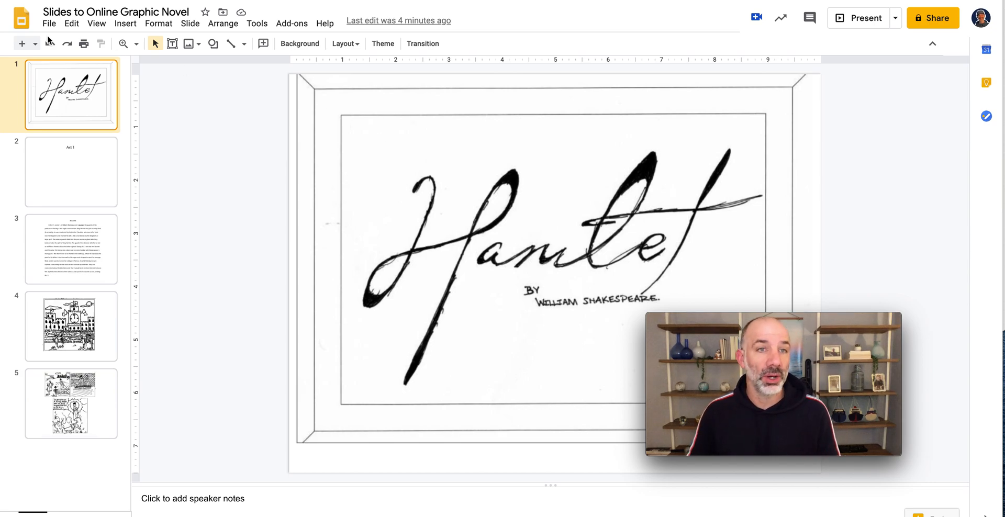
left_click(126, 23)
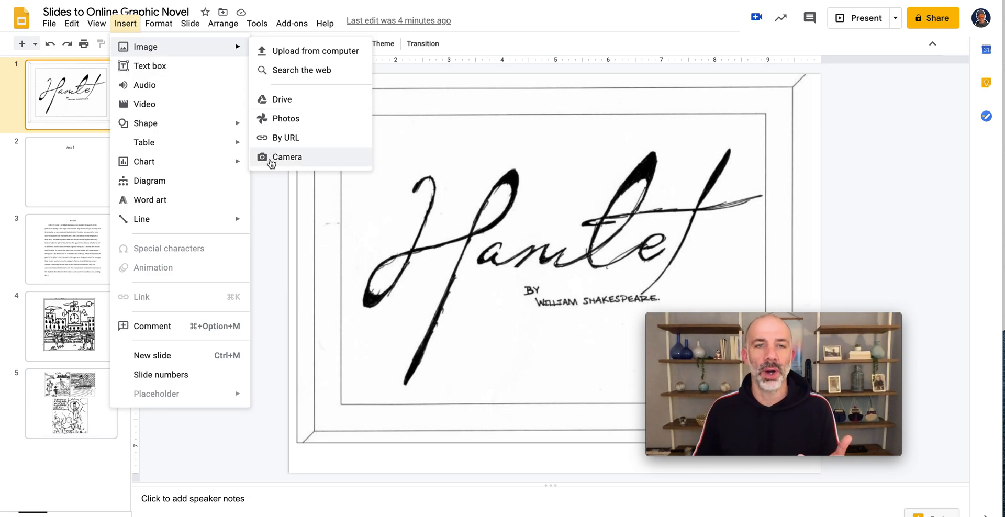
Step: Close the image-insertion choices, leaving the Hamlet title slide unchanged
left_click(264, 196)
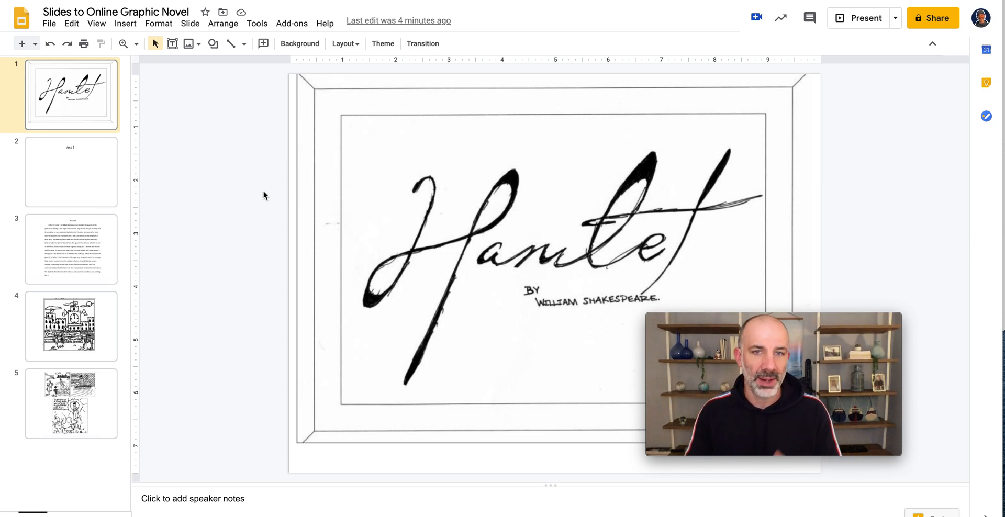
mouse_move(250, 192)
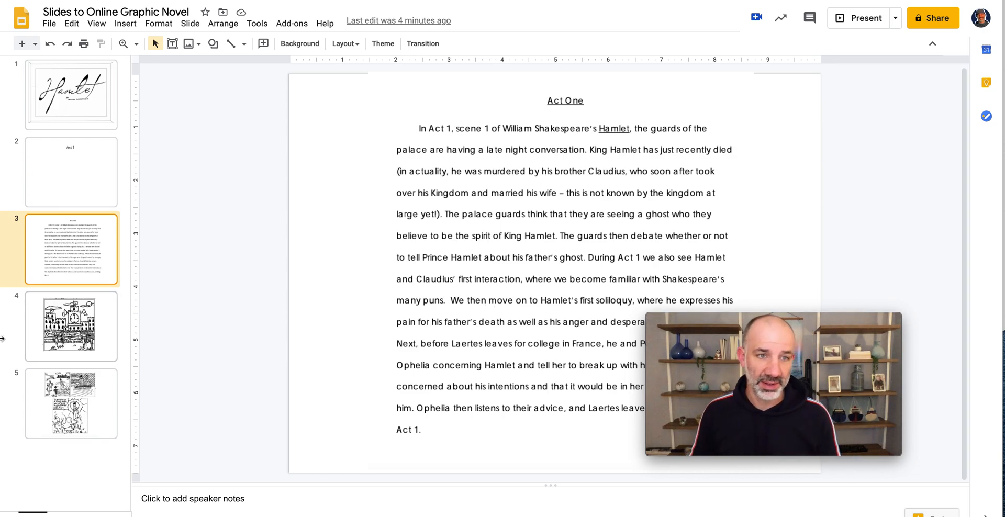
Step: Switch from the Act One summary to the scanned castle drawing slide in the filmstrip
left_click(70, 326)
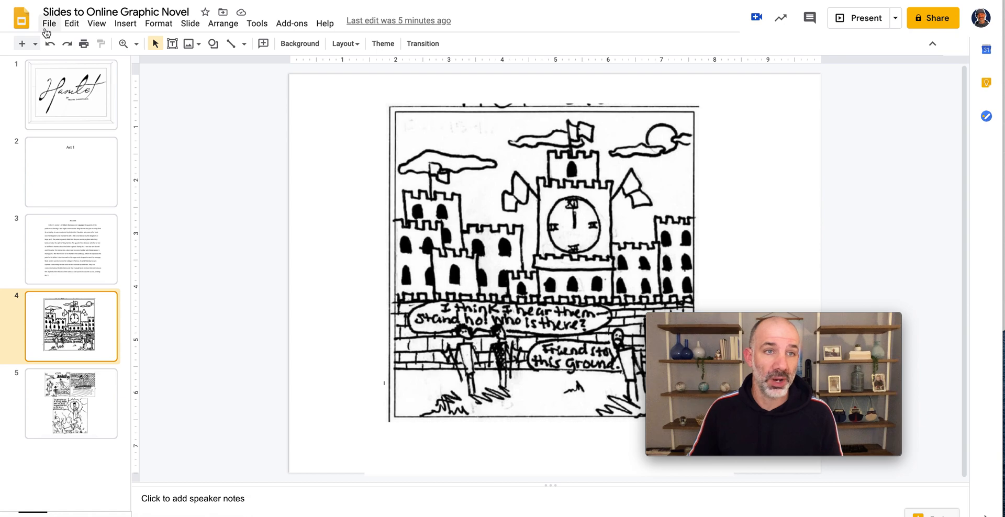
Step: Bring up the File > Download format choices for the Hamlet deck
left_click(50, 23)
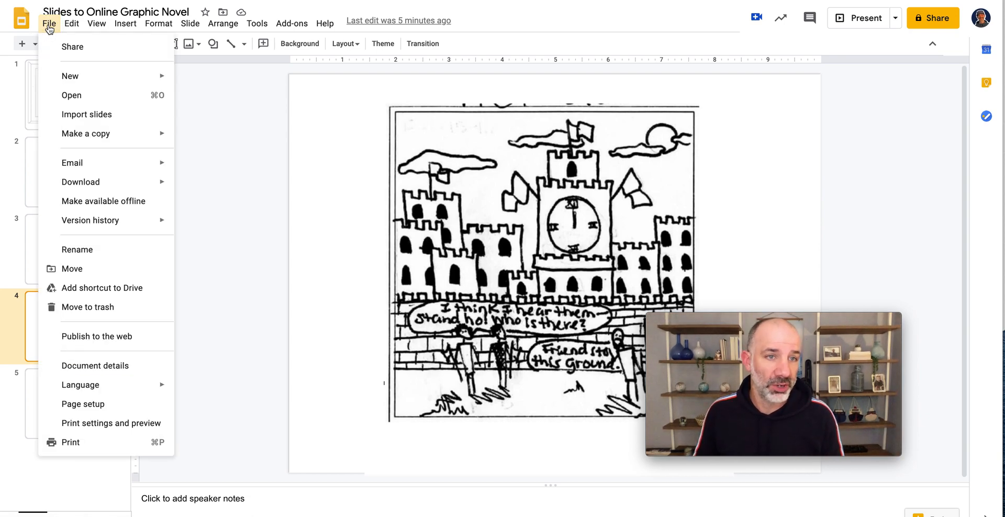
left_click(81, 182)
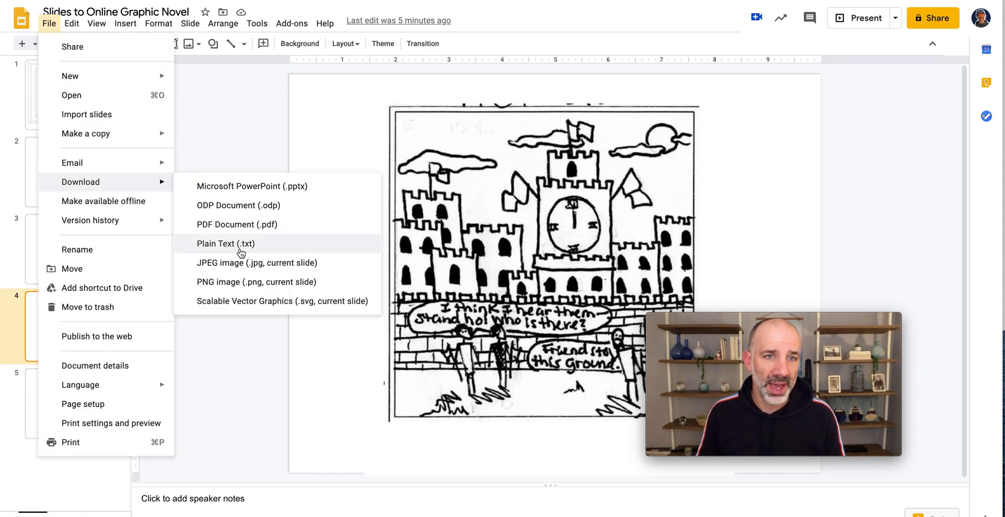
mouse_move(246, 232)
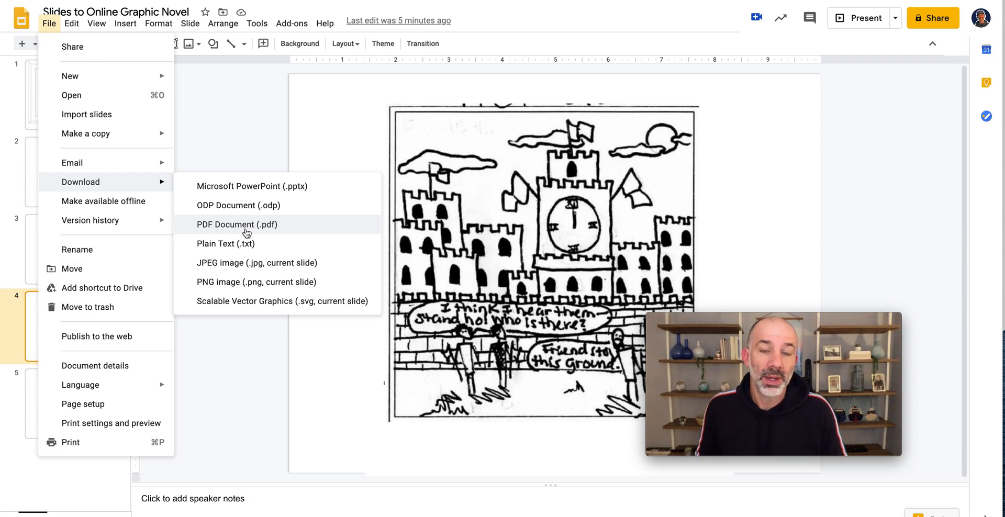
mouse_move(907, 70)
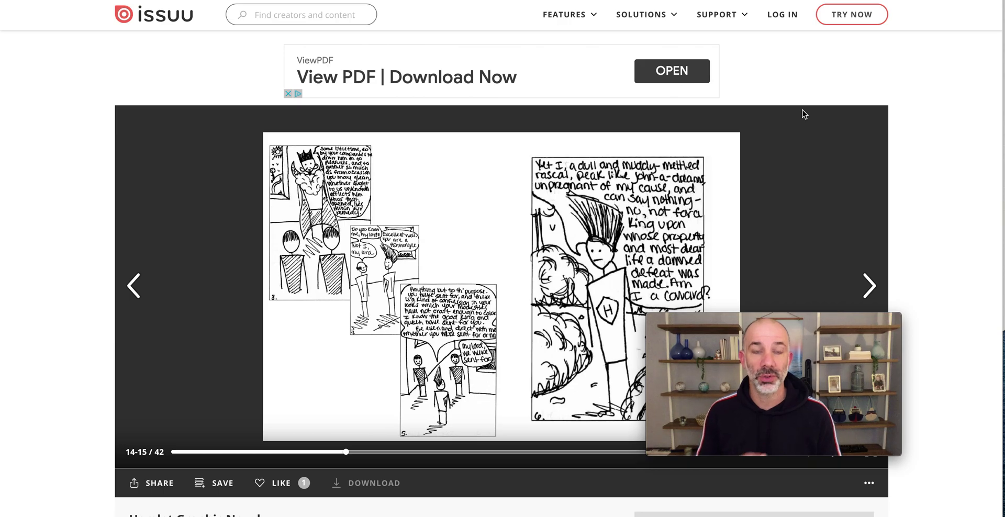
mouse_move(791, 146)
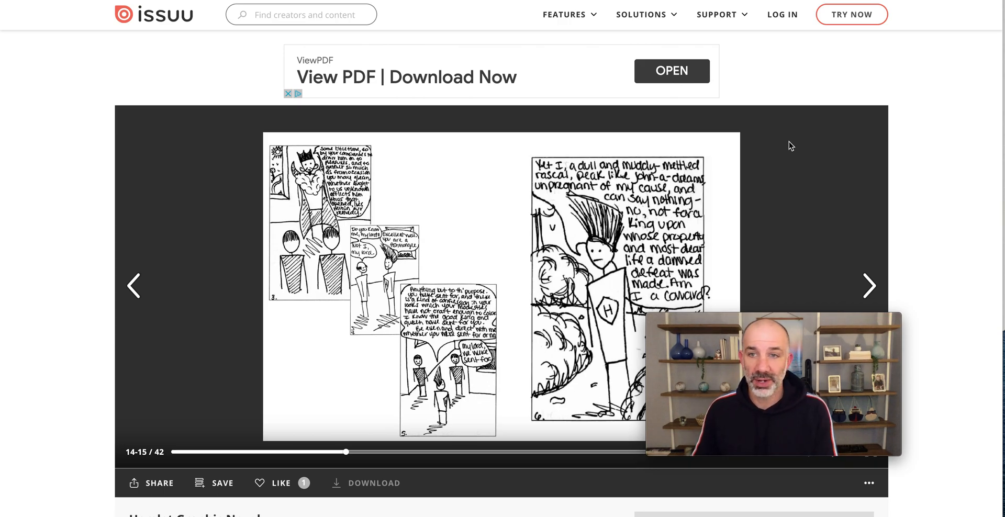
Step: Page the published novel forward from spread 14–15 through Act 4 to the Act 5 duel spread, pages 38–39 of 42
left_click(869, 286)
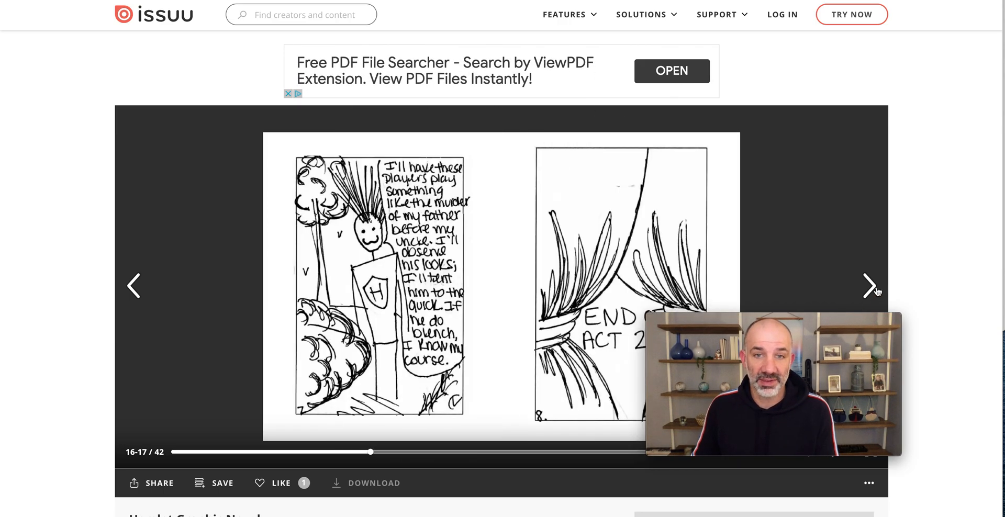
left_click(870, 286)
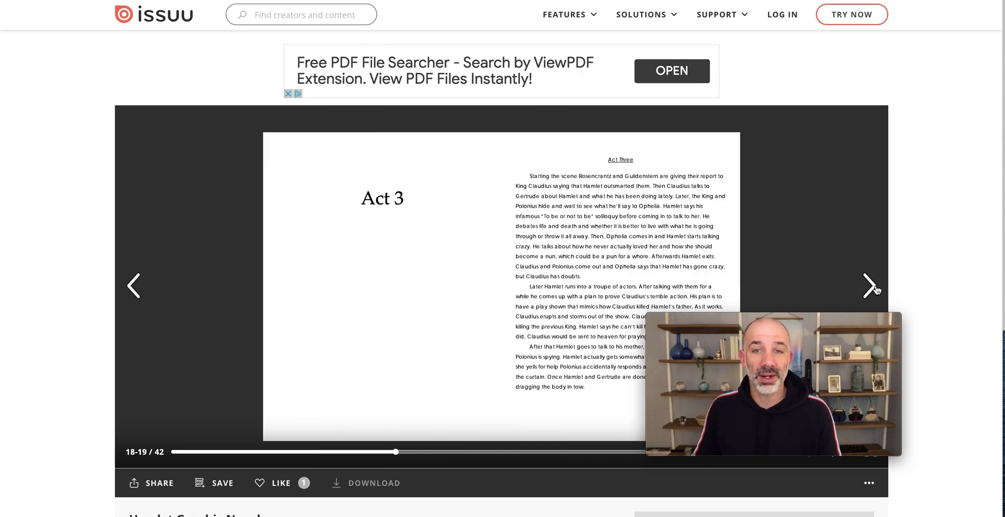
left_click(870, 285)
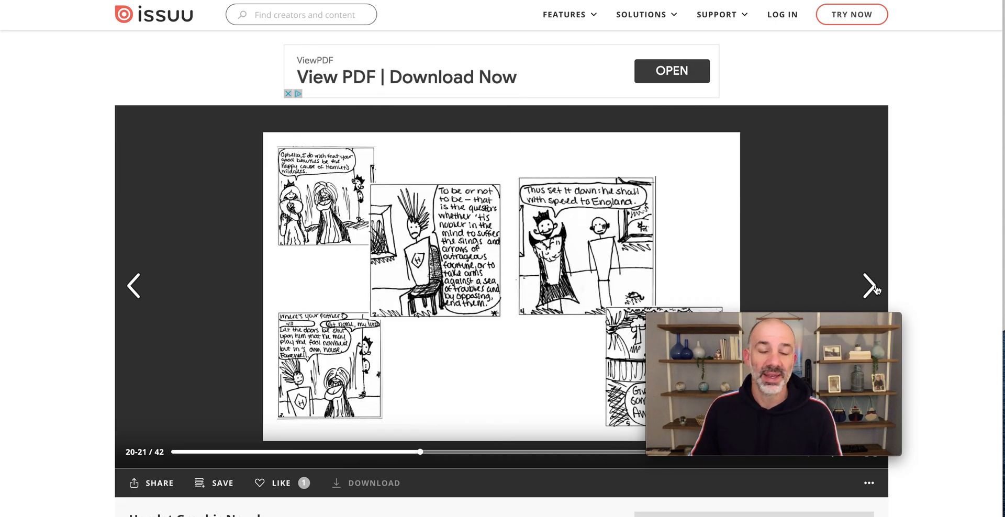
left_click(870, 284)
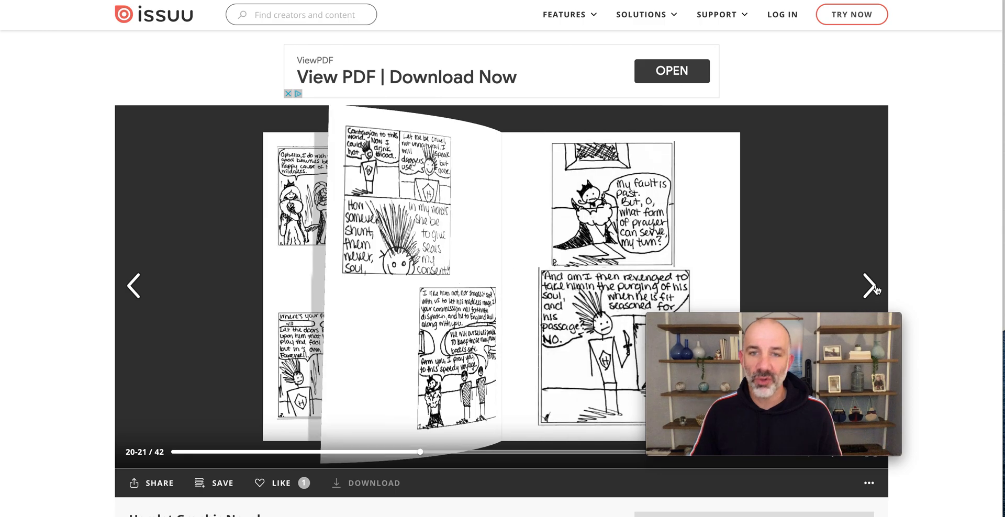
left_click(869, 285)
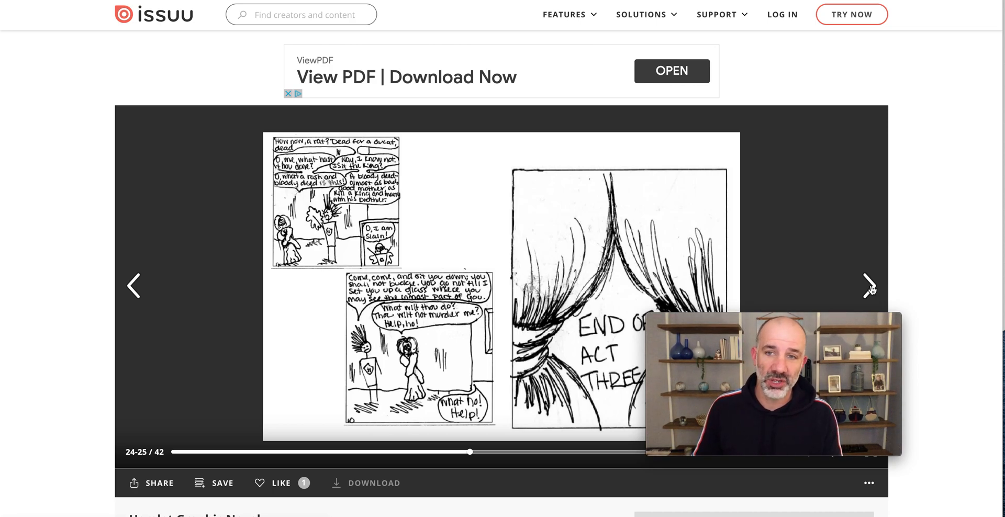
left_click(870, 286)
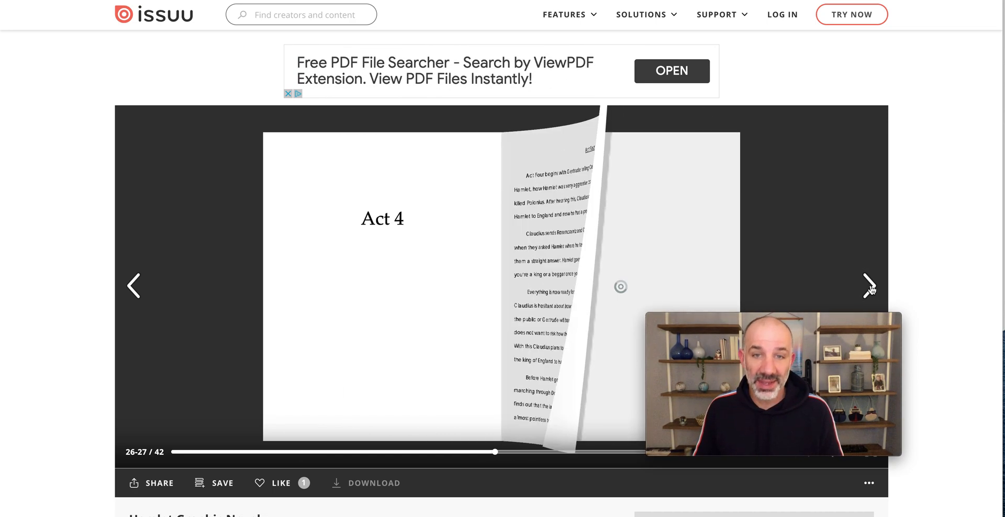
left_click(869, 286)
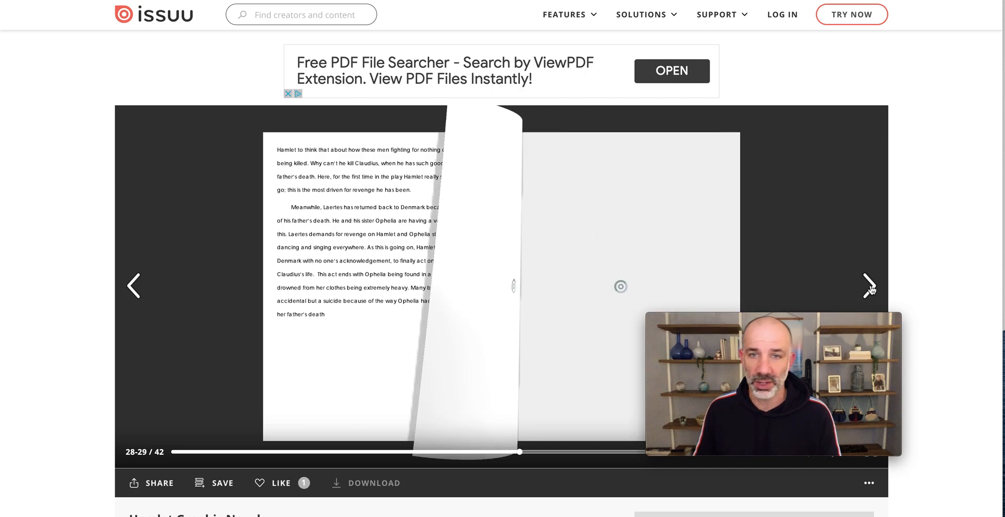
left_click(869, 286)
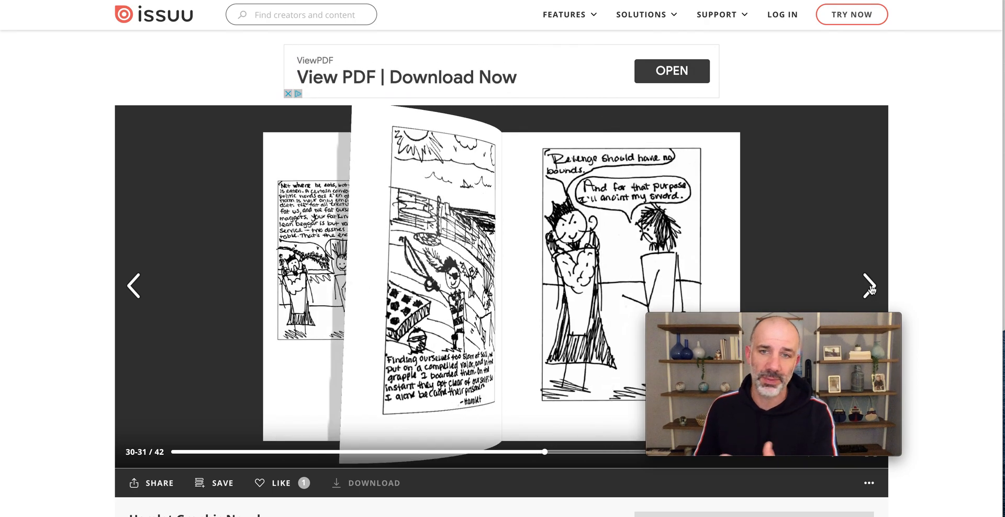
left_click(870, 286)
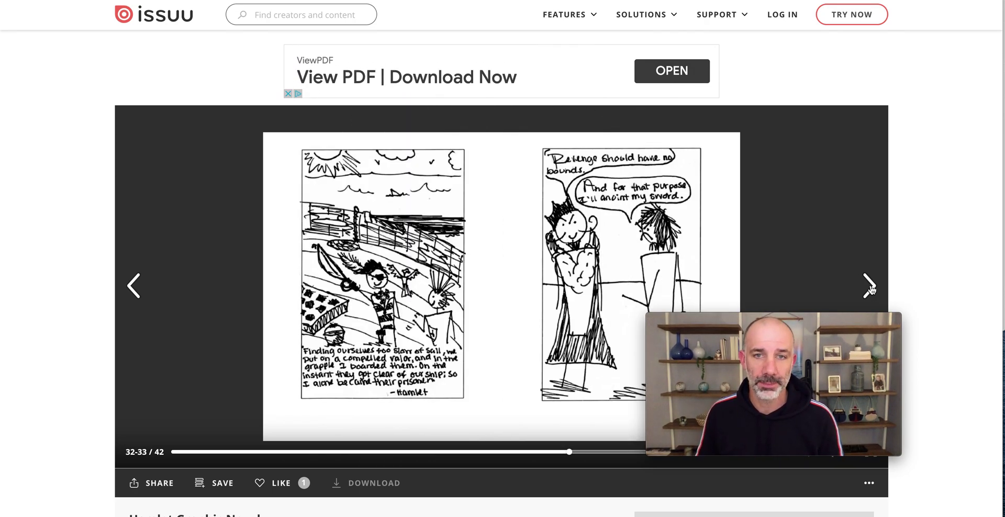
left_click(869, 286)
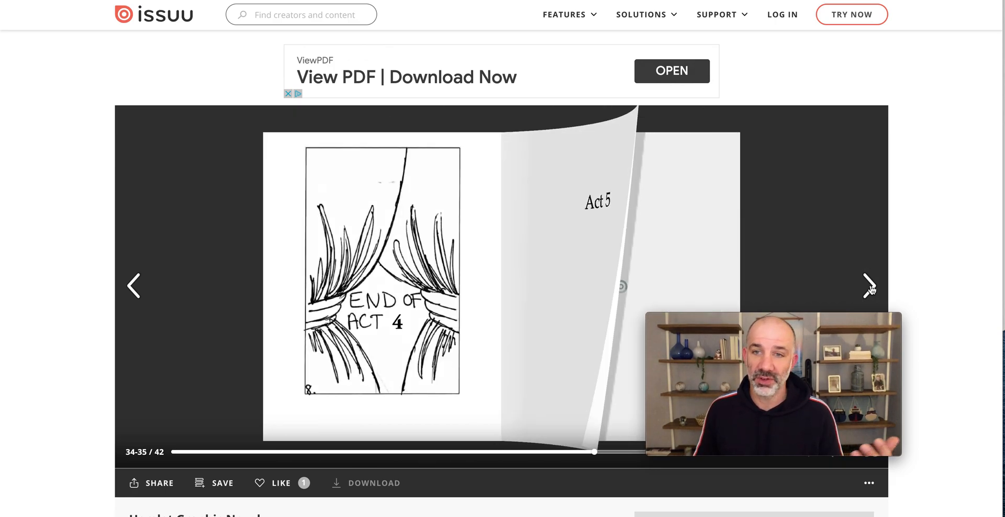
left_click(869, 286)
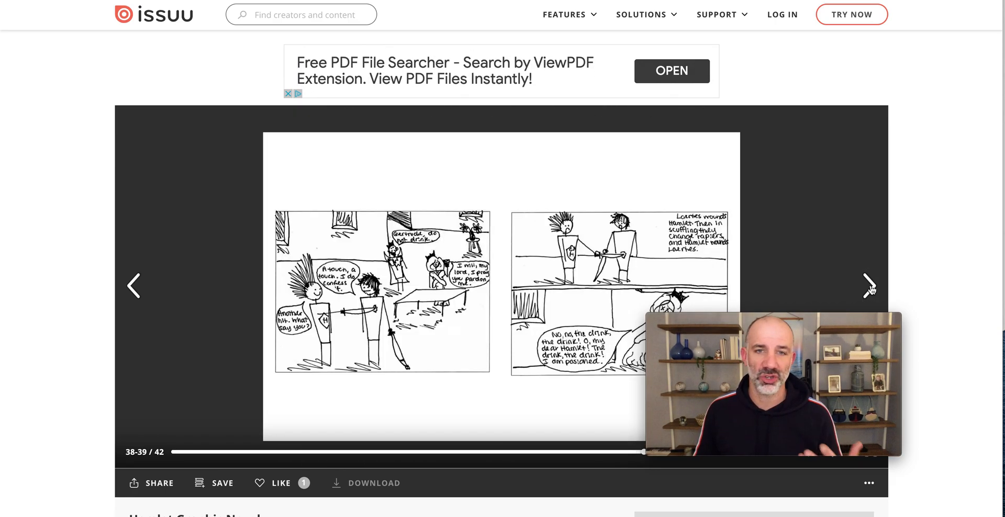